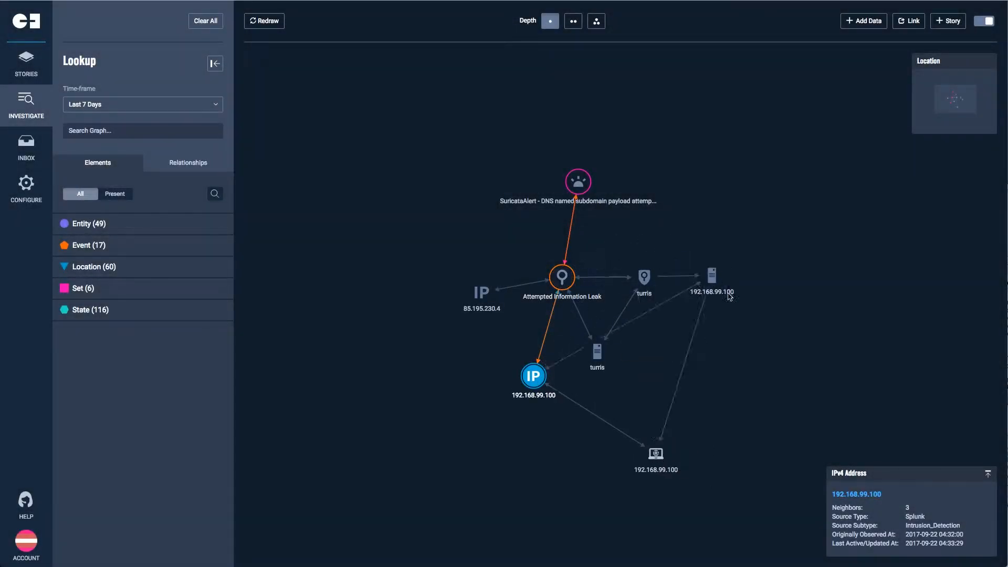
Expand external IP 85.195.230.4 to reveal 8.8.8.8, ns.badactor.com and DNS requests.
{"action": "left_click", "coordinate": [480, 292]}
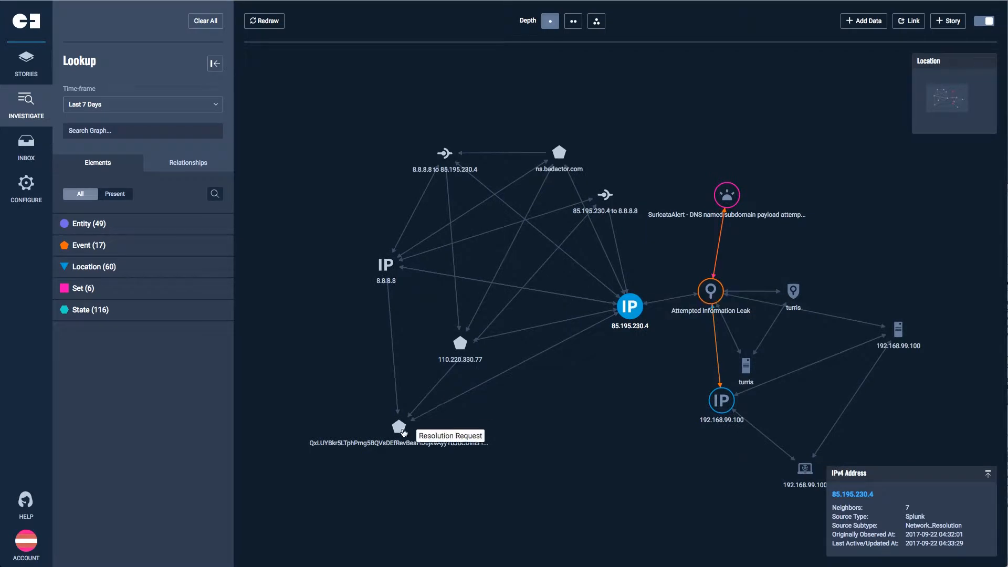
{"action": "mouse_move", "coordinate": [559, 157]}
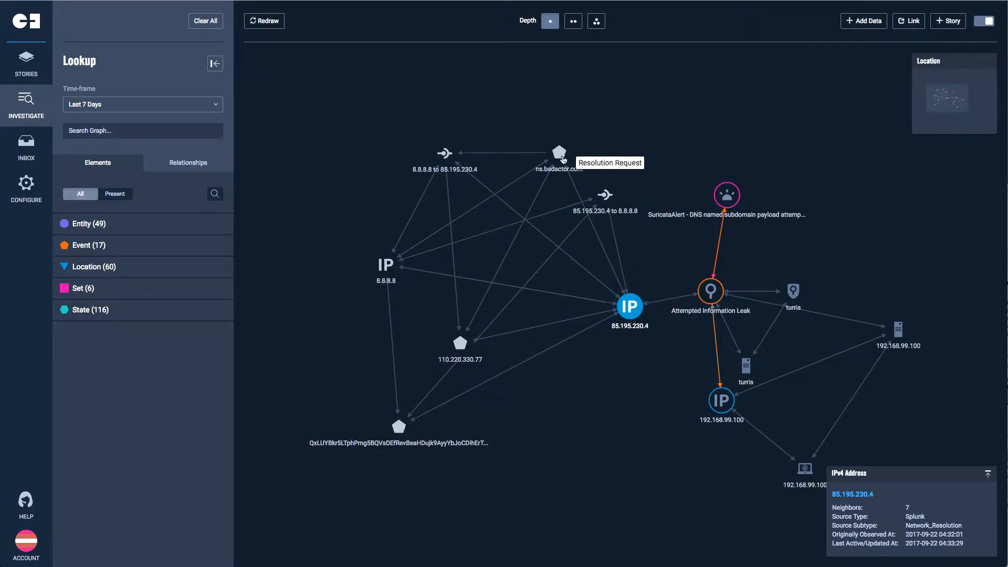
{"action": "left_click", "coordinate": [458, 297]}
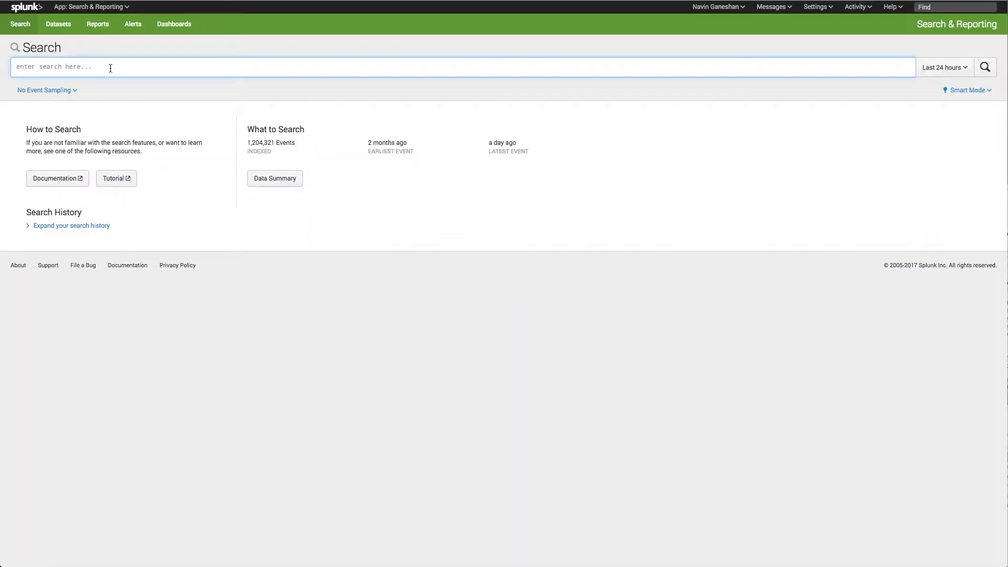
Search Splunk for 'suricata' using a suggested matching term.
{"action": "type", "text": "suricata"}
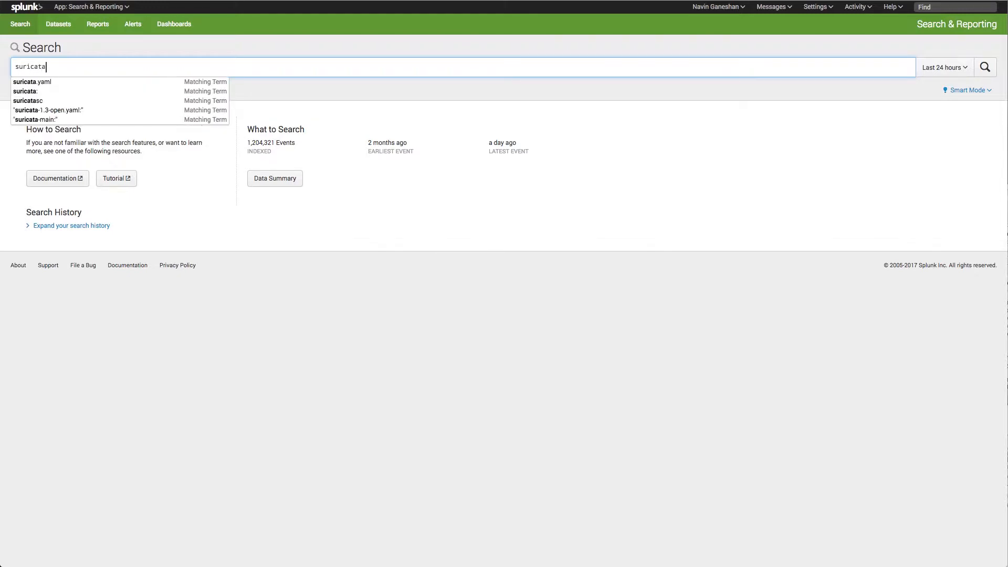
{"action": "mouse_move", "coordinate": [37, 89]}
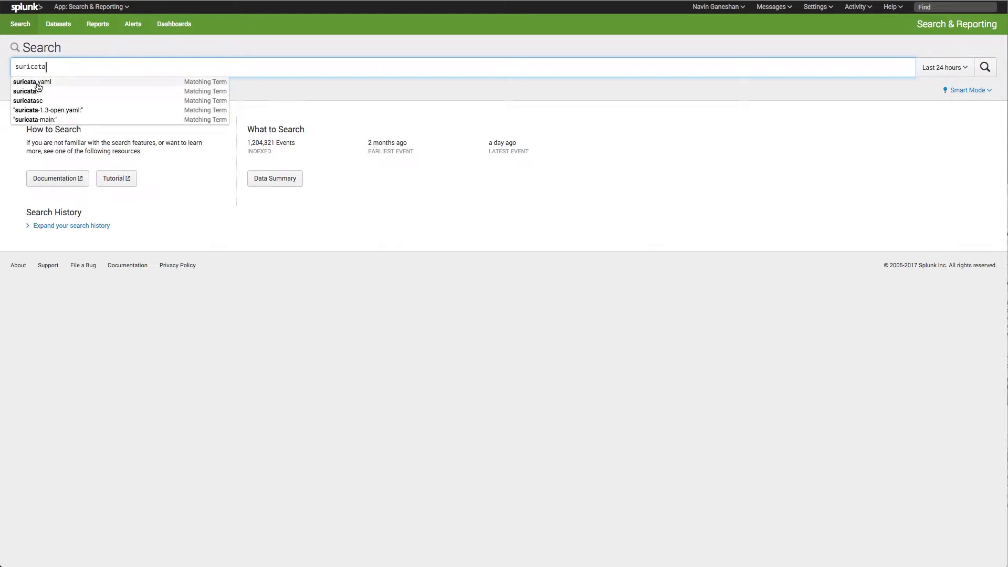
{"action": "left_click", "coordinate": [984, 67]}
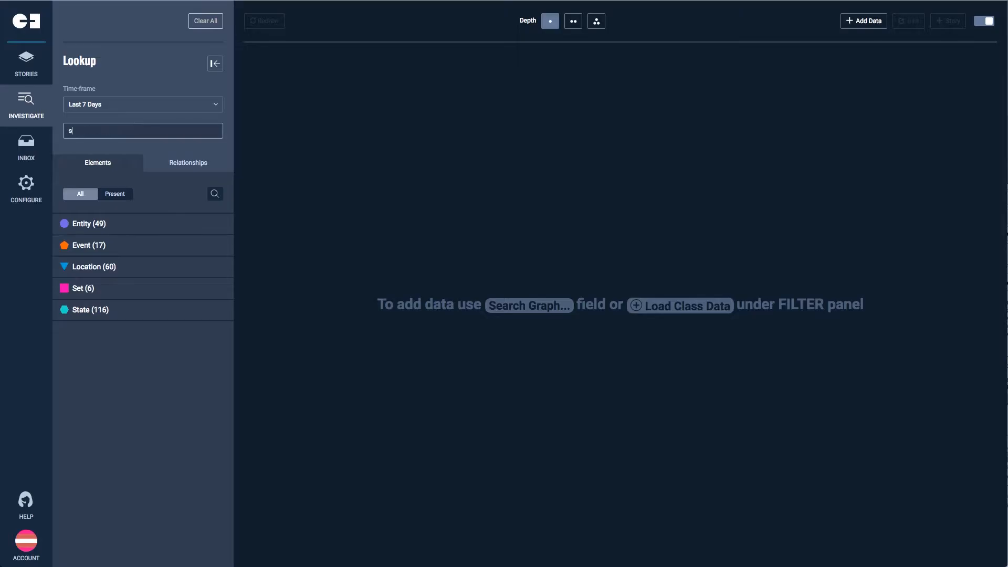
Load the SuricataAlert - DNS named subdomain payload attempt via the 'suri' graph search.
{"action": "type", "text": "uri"}
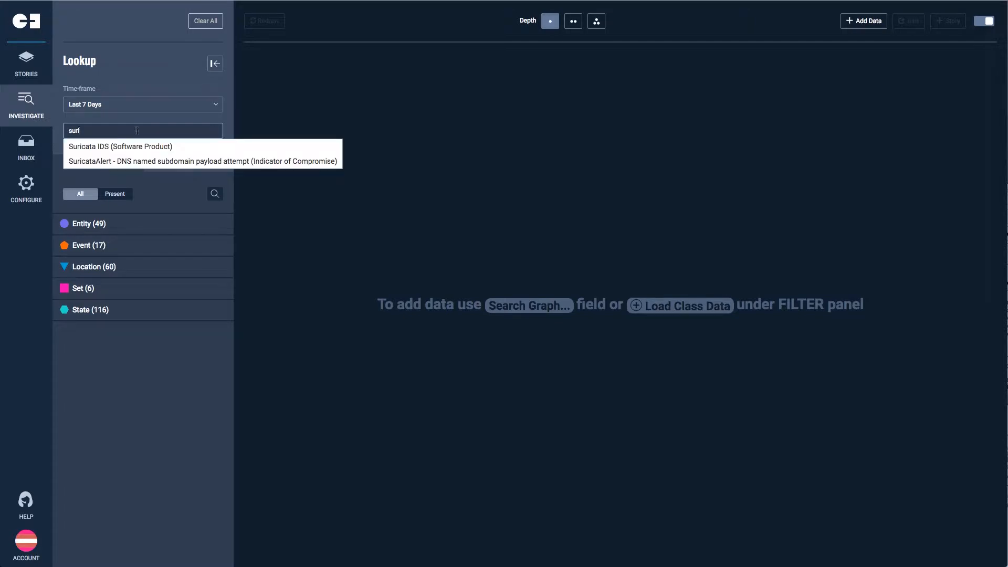
{"action": "left_click", "coordinate": [201, 161]}
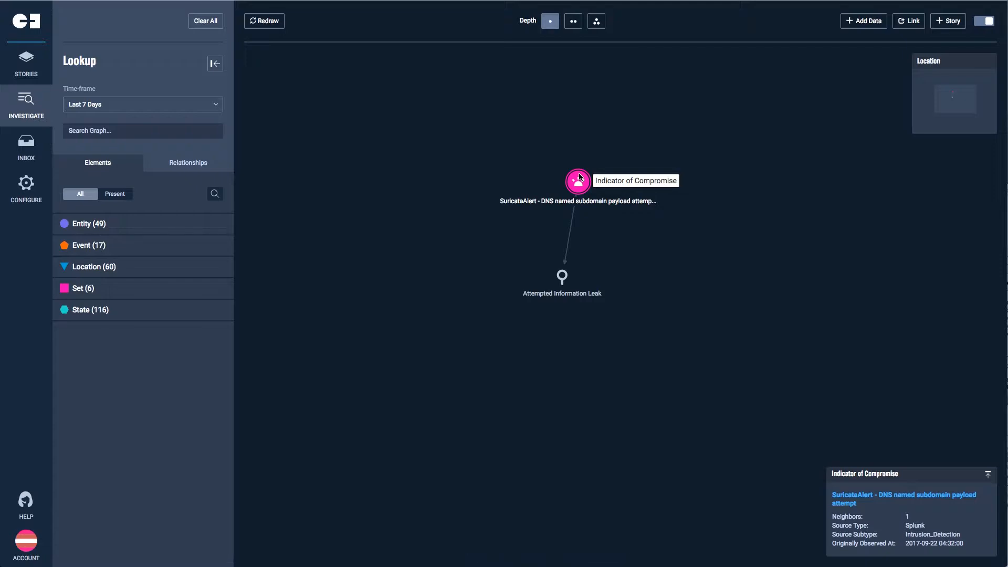
{"action": "mouse_move", "coordinate": [561, 277]}
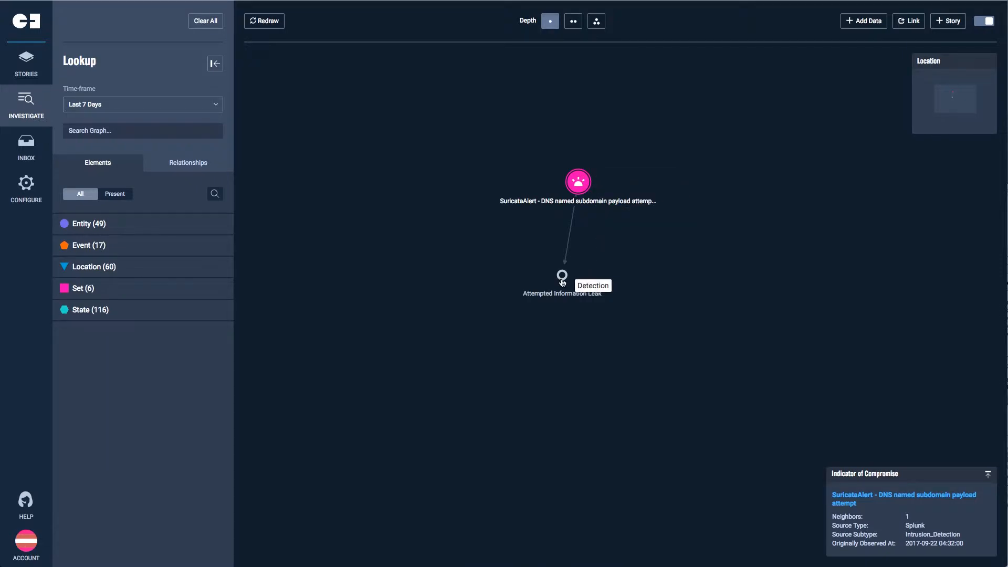
Expand Attempted Information Leak to show IPs 85.195.230.4, 192.168.99.100 and turris hosts.
{"action": "left_click", "coordinate": [562, 278]}
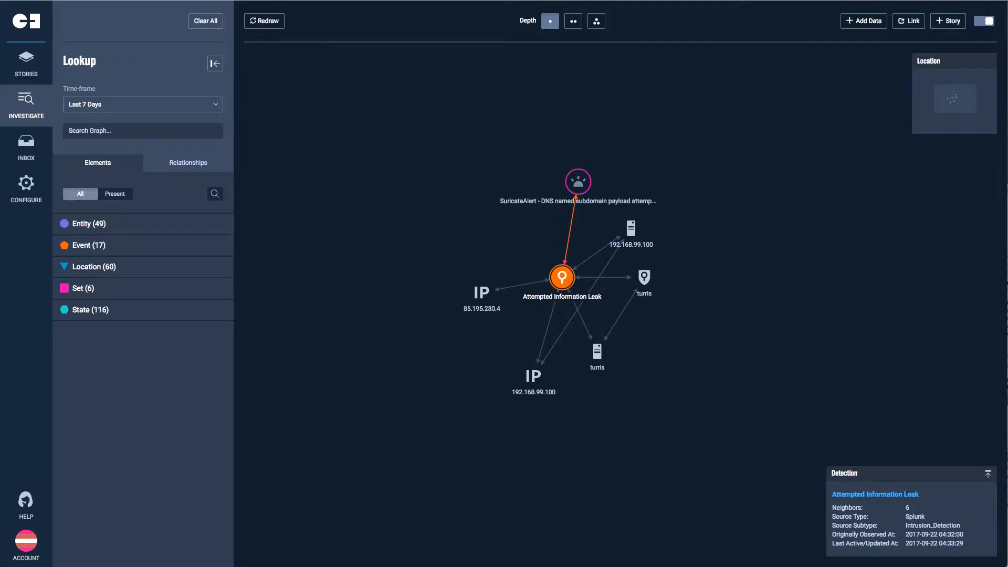
{"action": "mouse_move", "coordinate": [486, 323]}
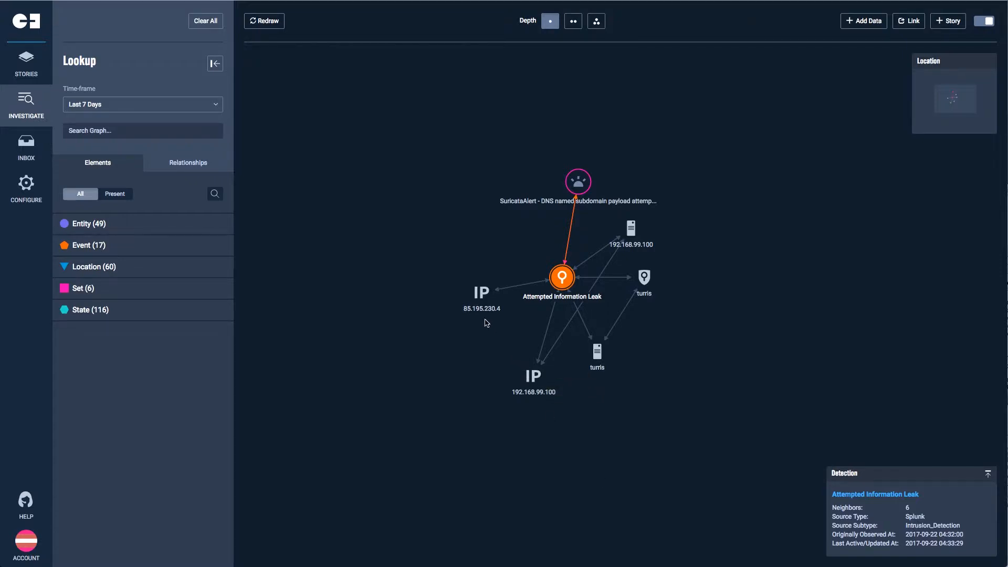
{"action": "mouse_move", "coordinate": [522, 396]}
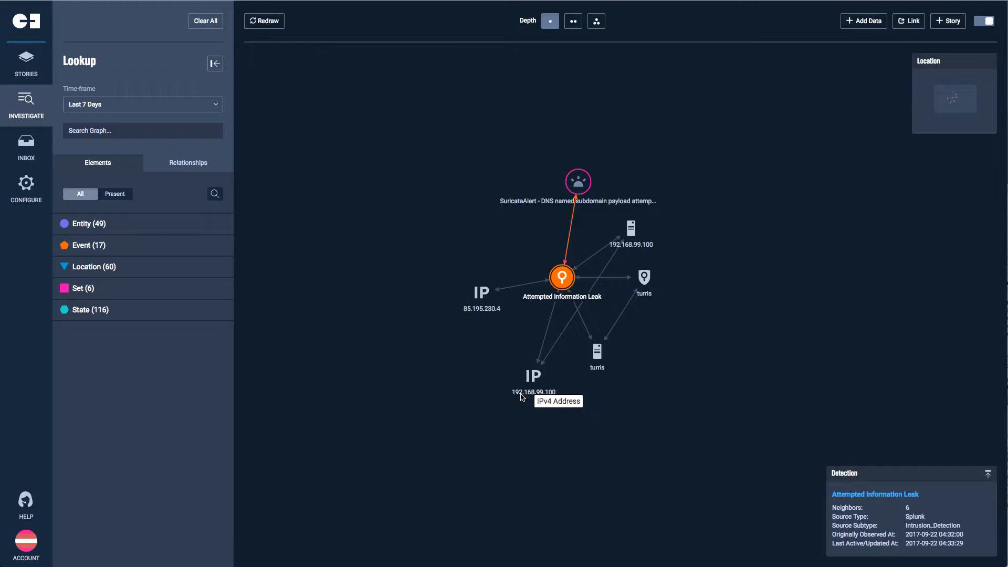
{"action": "mouse_move", "coordinate": [474, 314]}
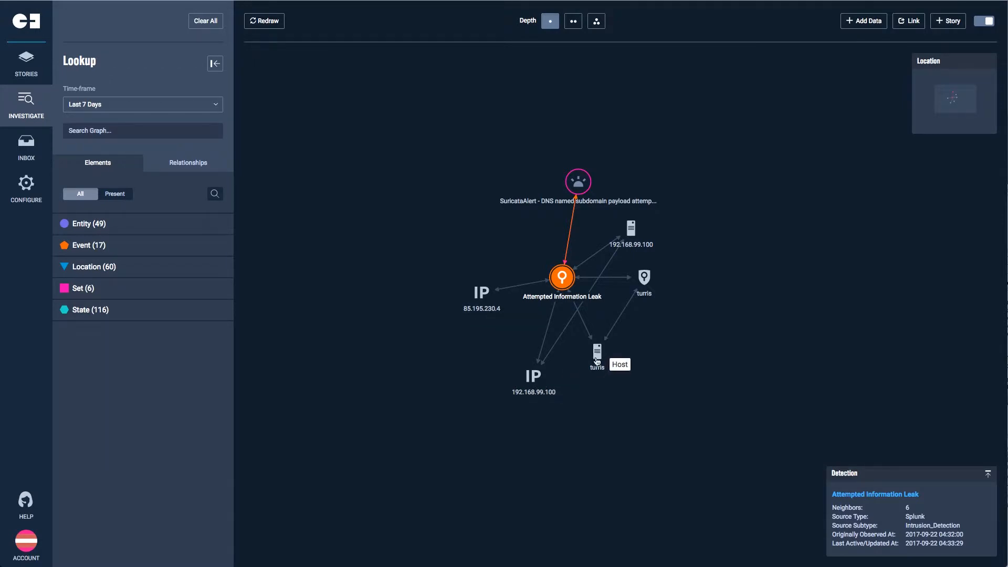
{"action": "mouse_move", "coordinate": [645, 279]}
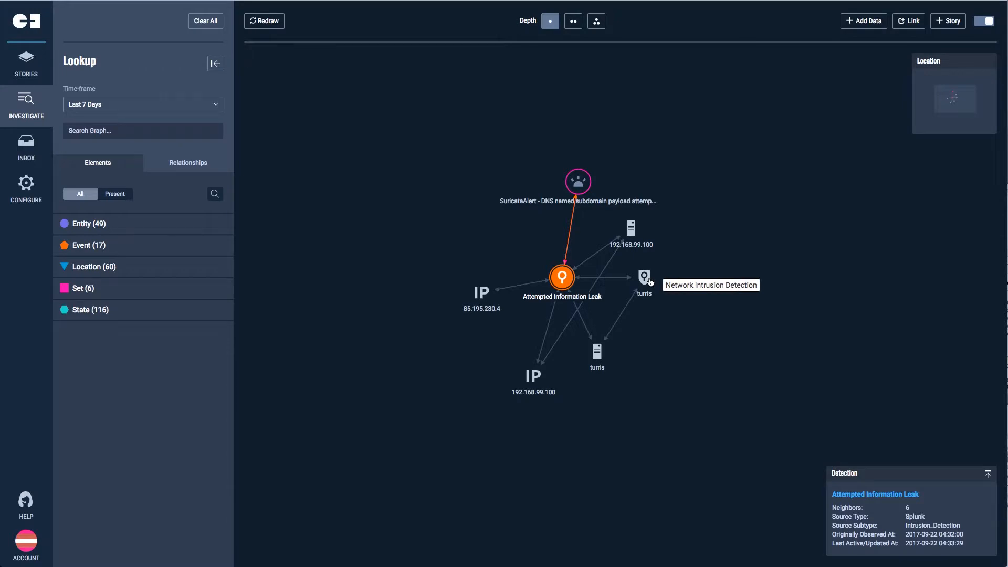
{"action": "mouse_move", "coordinate": [534, 379]}
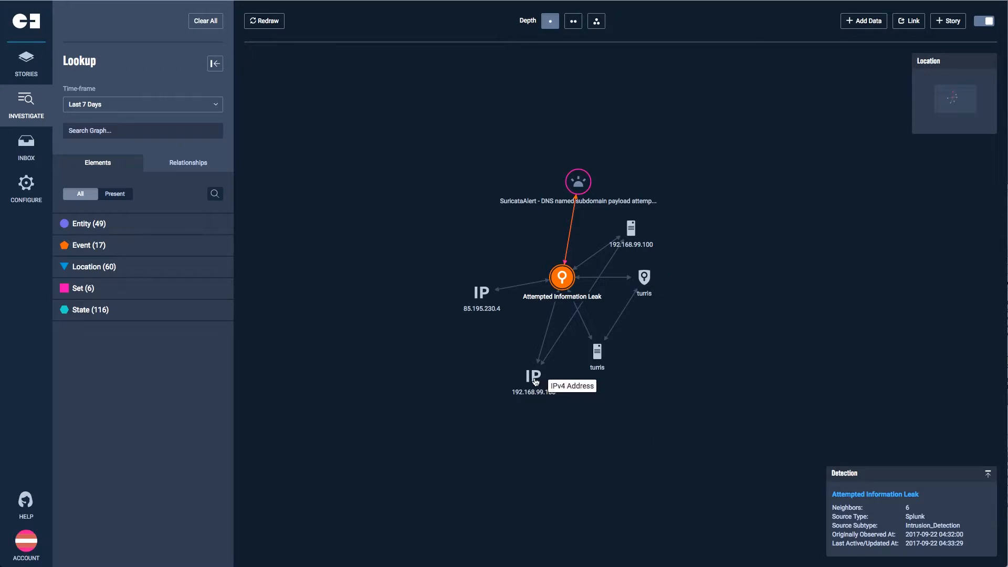
Expand IPs 192.168.99.100 and 85.195.230.4 to reveal their hosts and DNS links.
{"action": "left_click", "coordinate": [533, 376]}
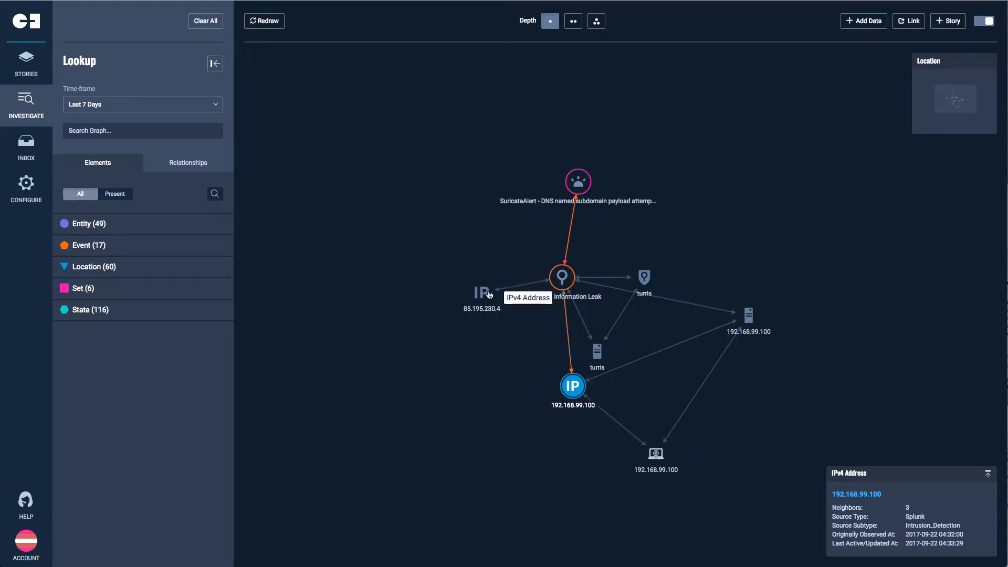
{"action": "left_click", "coordinate": [481, 292]}
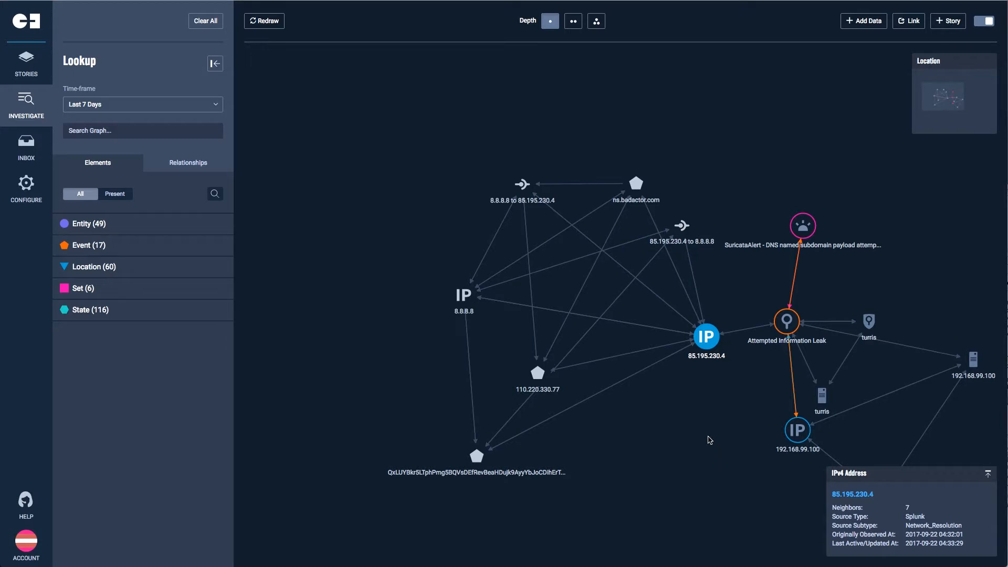
{"action": "left_click", "coordinate": [263, 20]}
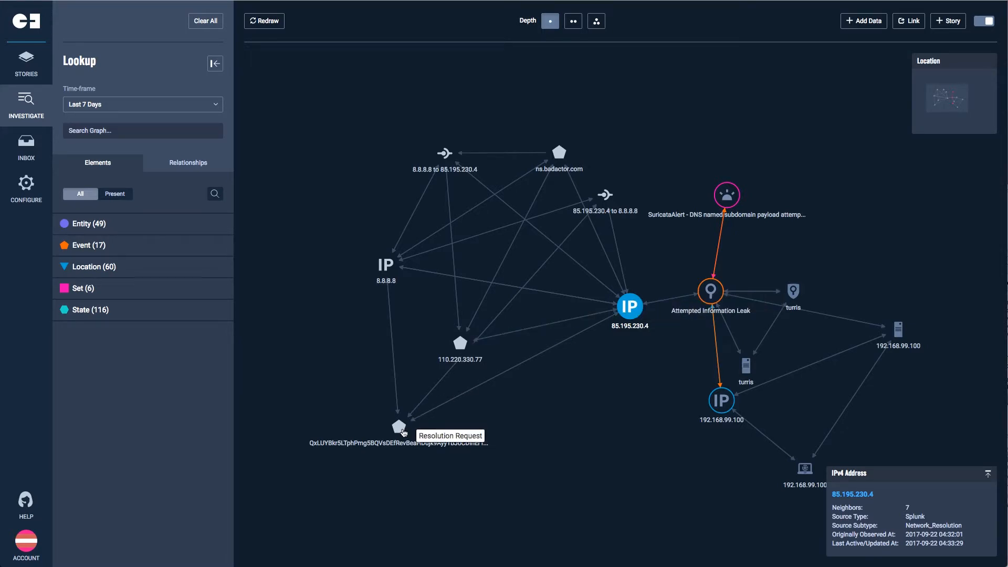
{"action": "mouse_move", "coordinate": [401, 297]}
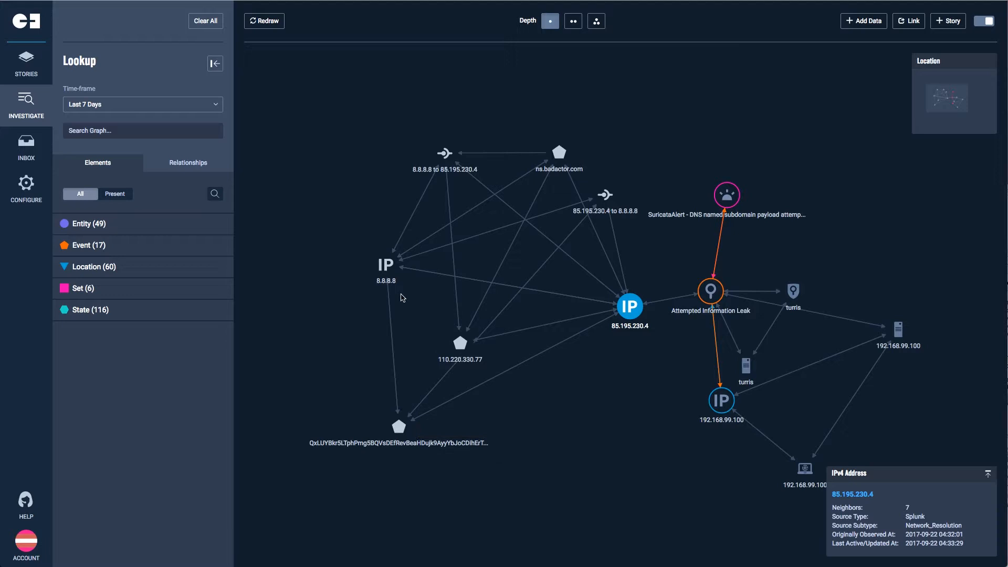
{"action": "mouse_move", "coordinate": [384, 266]}
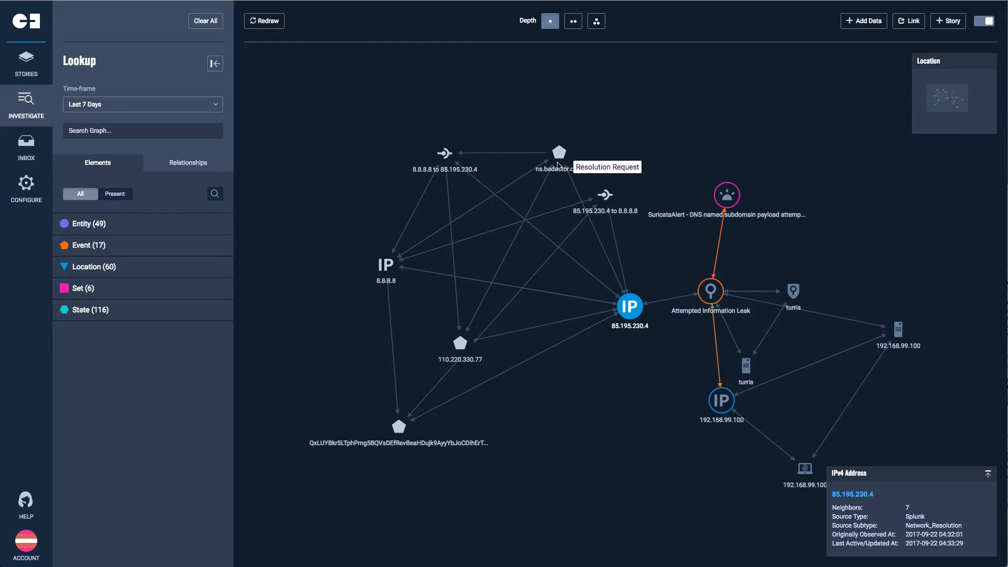
{"action": "mouse_move", "coordinate": [464, 320]}
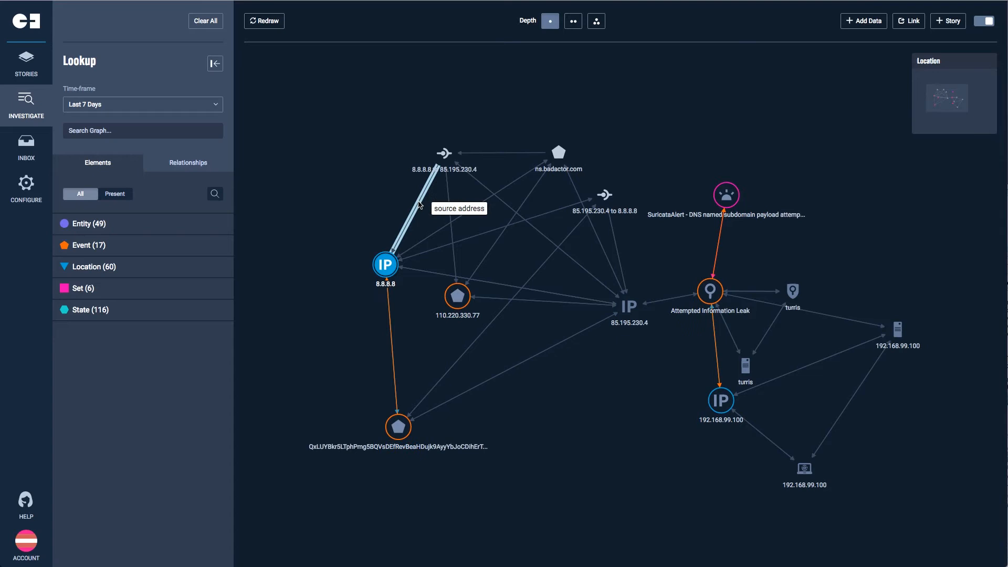
{"action": "left_click", "coordinate": [444, 152]}
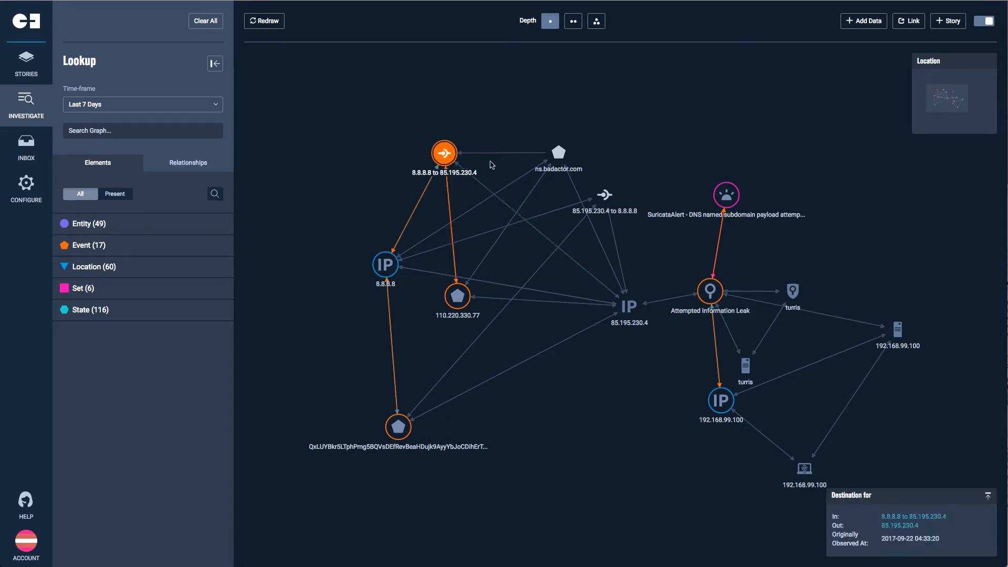
{"action": "left_click", "coordinate": [557, 152]}
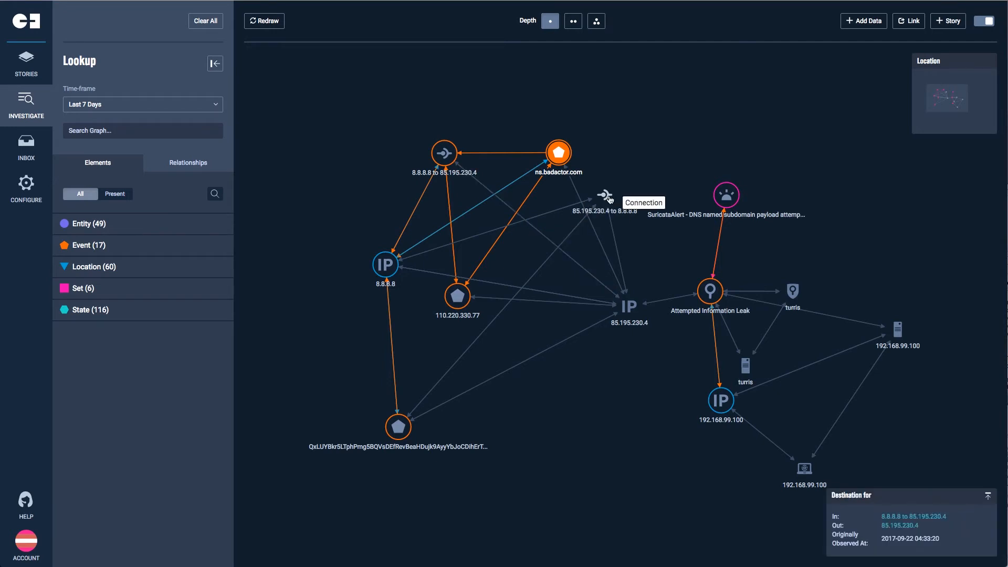
{"action": "left_click", "coordinate": [629, 305]}
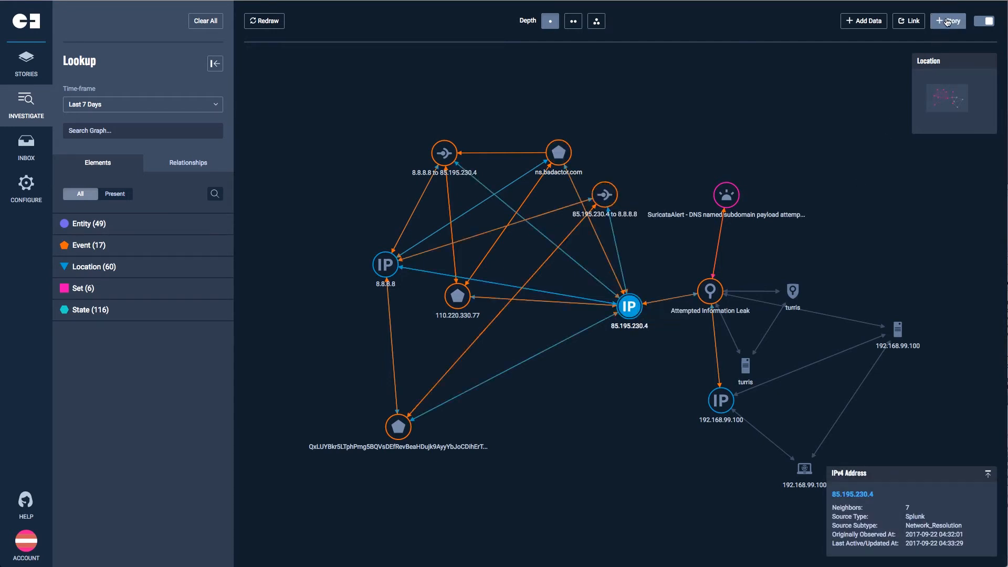
Create a new story from the graph named 'DNS Exfiltration using 110.220.x'.
{"action": "left_click", "coordinate": [947, 21]}
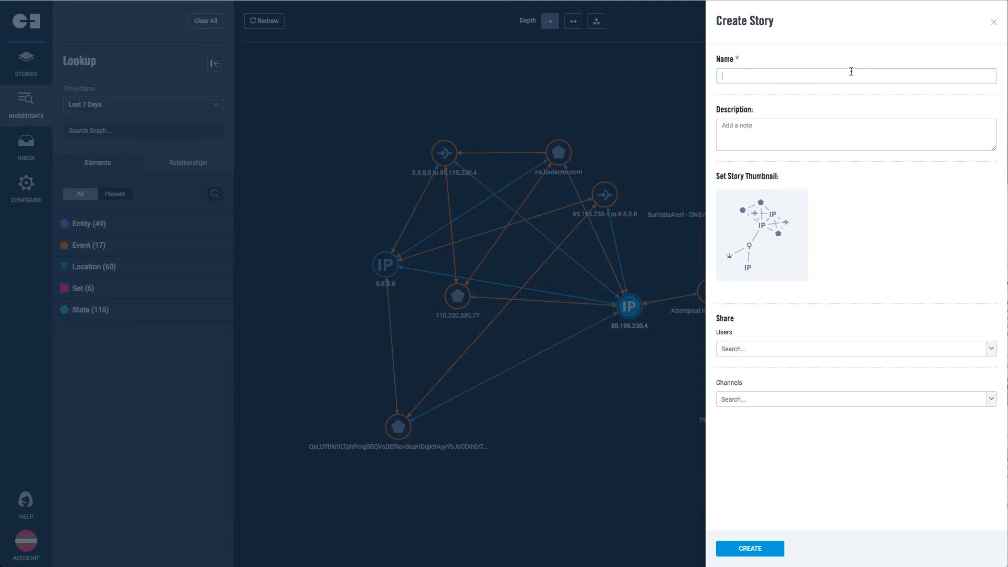
{"action": "type", "text": "DNC"}
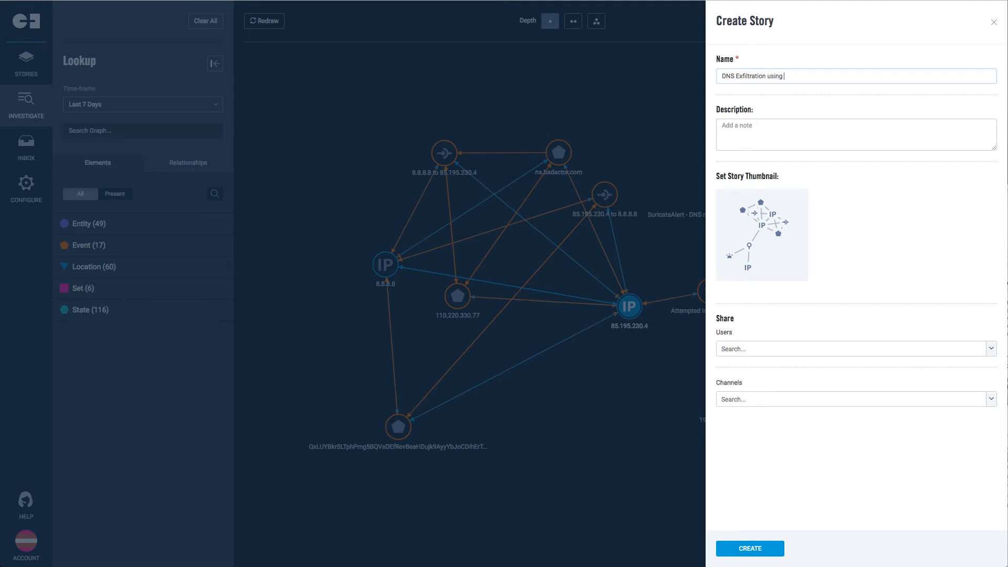
{"action": "type", "text": "110.220.x"}
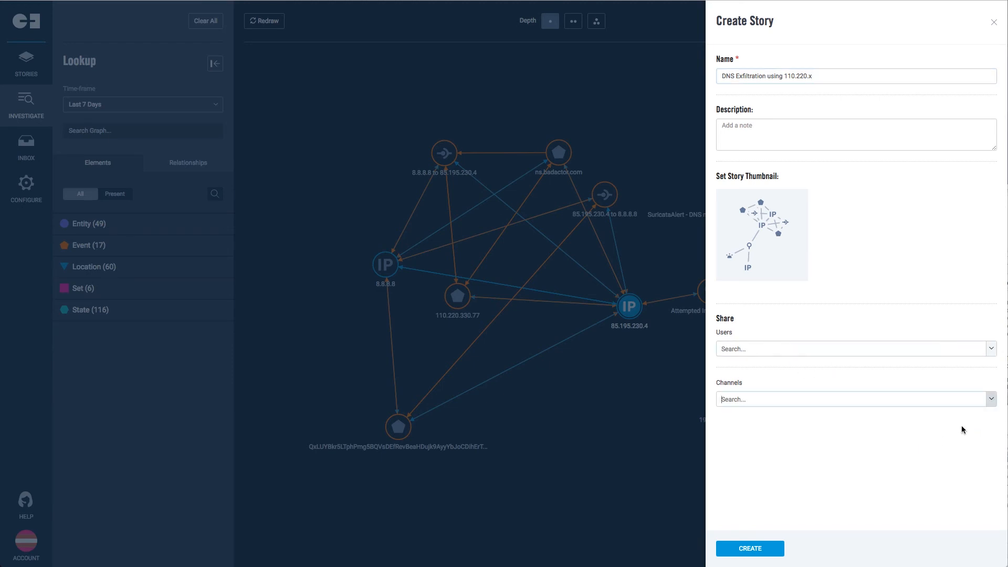
{"action": "mouse_move", "coordinate": [992, 400]}
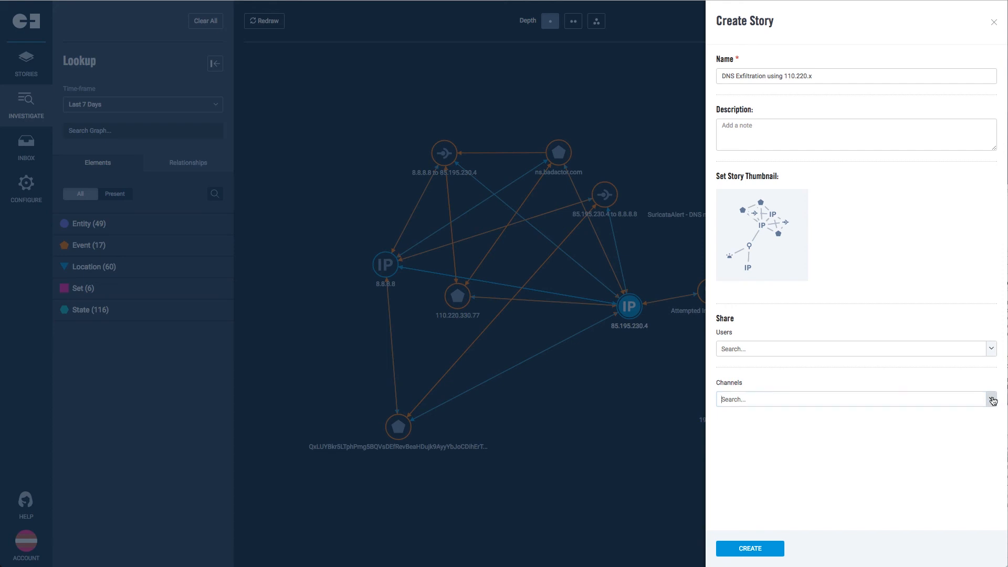